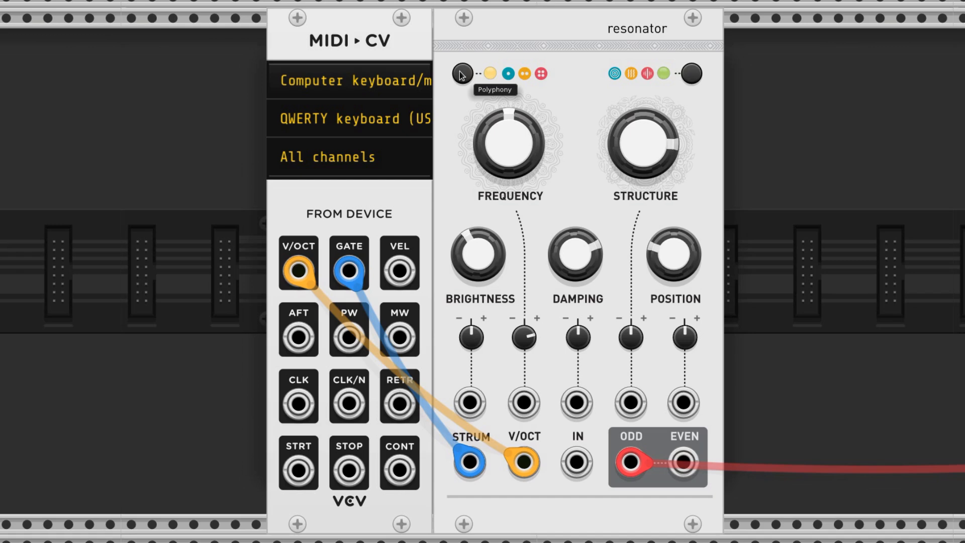
Step: Cycle the resonator module to its next polyphony setting
left_click(490, 75)
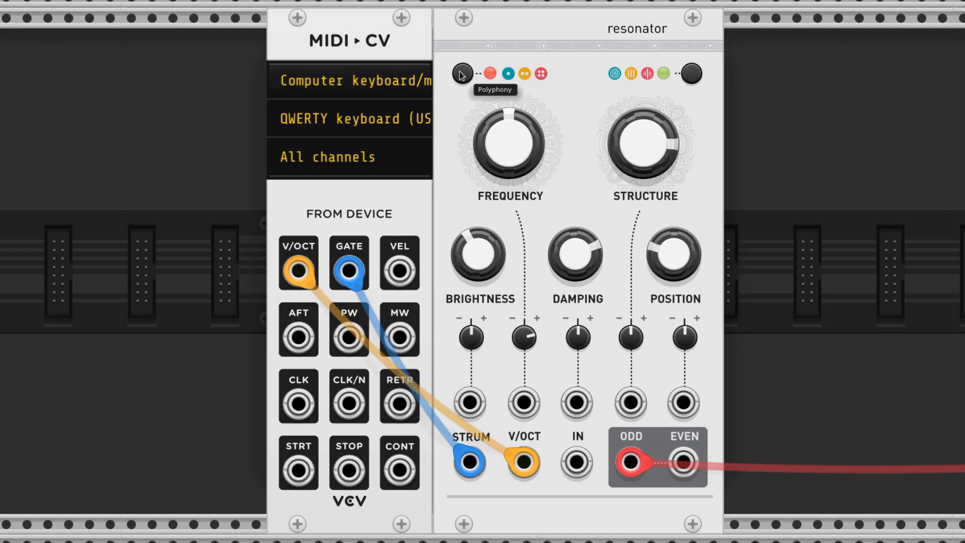
mouse_move(940, 247)
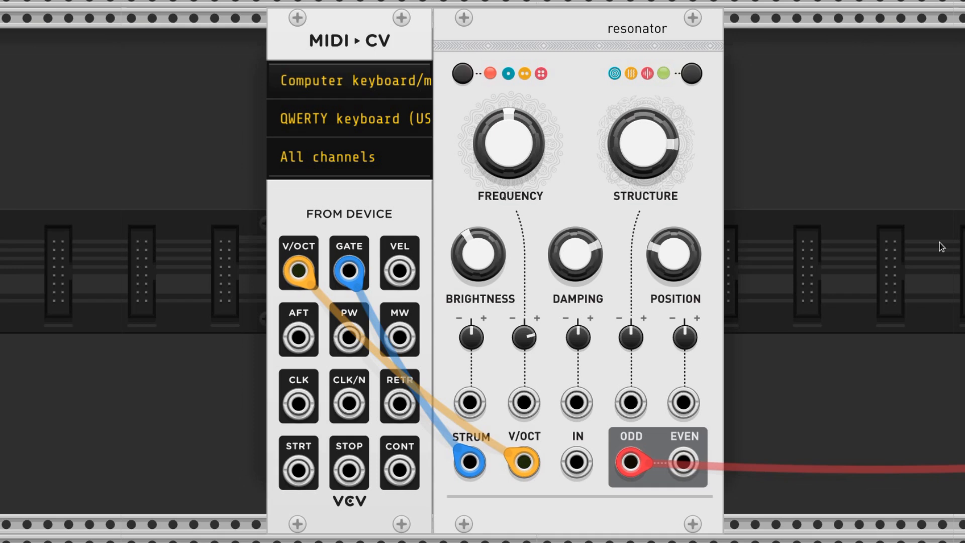
mouse_move(463, 76)
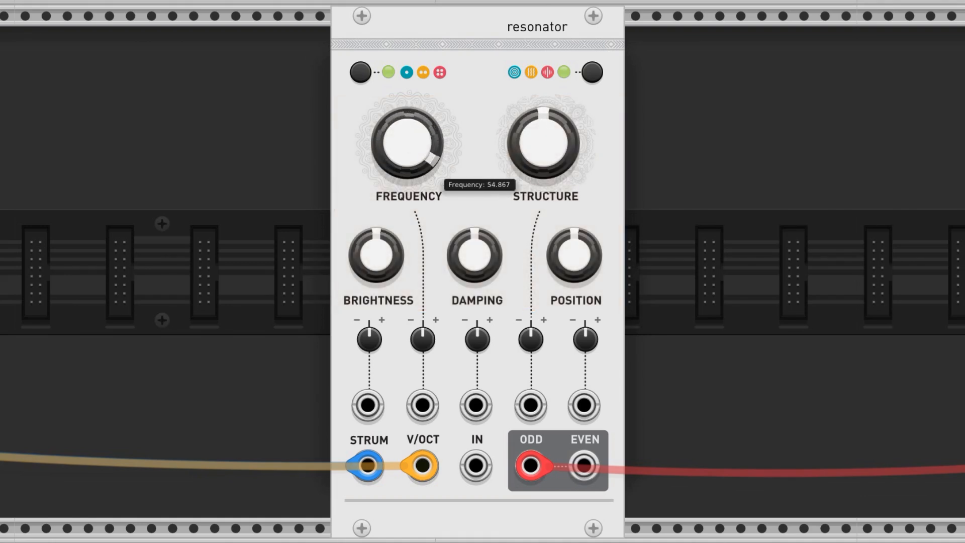
Step: Raise frequency to about 54.9, sweep structure down and back to 0.53, brightness to 0.83
left_click_drag(408, 145, 408, 166)
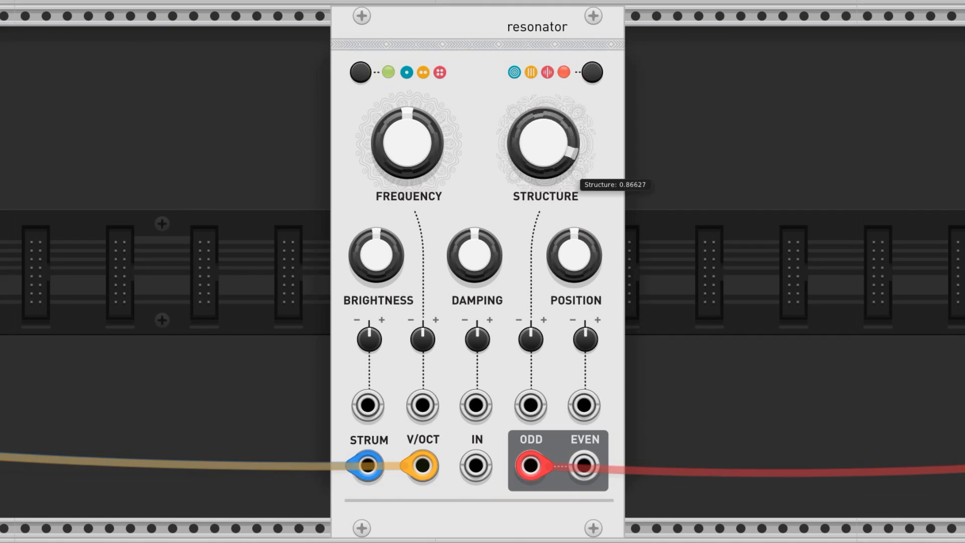
left_click_drag(544, 144, 543, 179)
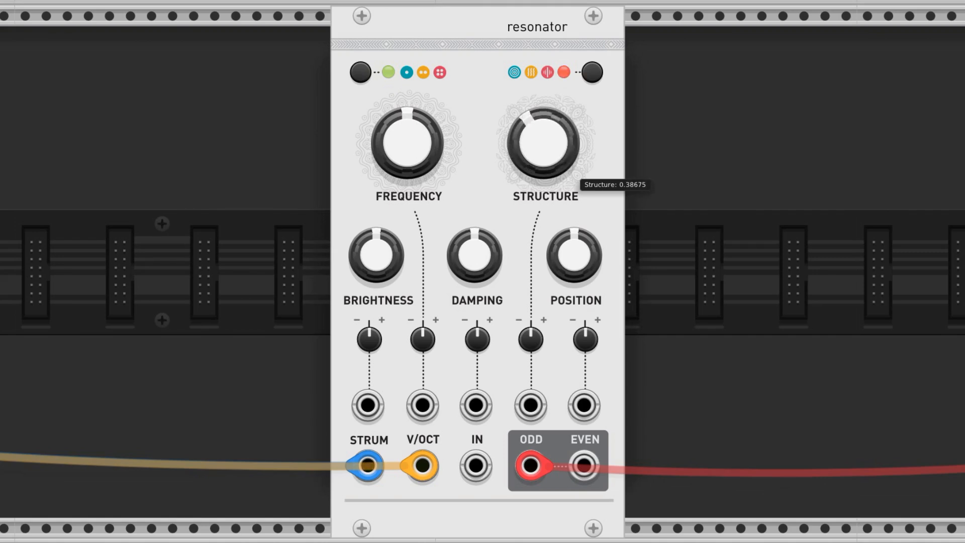
left_click_drag(543, 142, 535, 151)
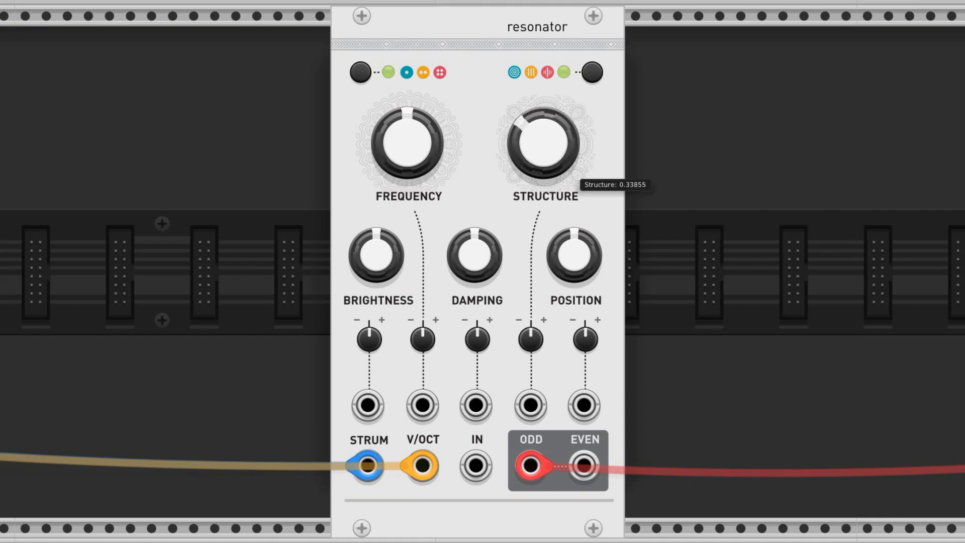
left_click_drag(544, 145, 544, 129)
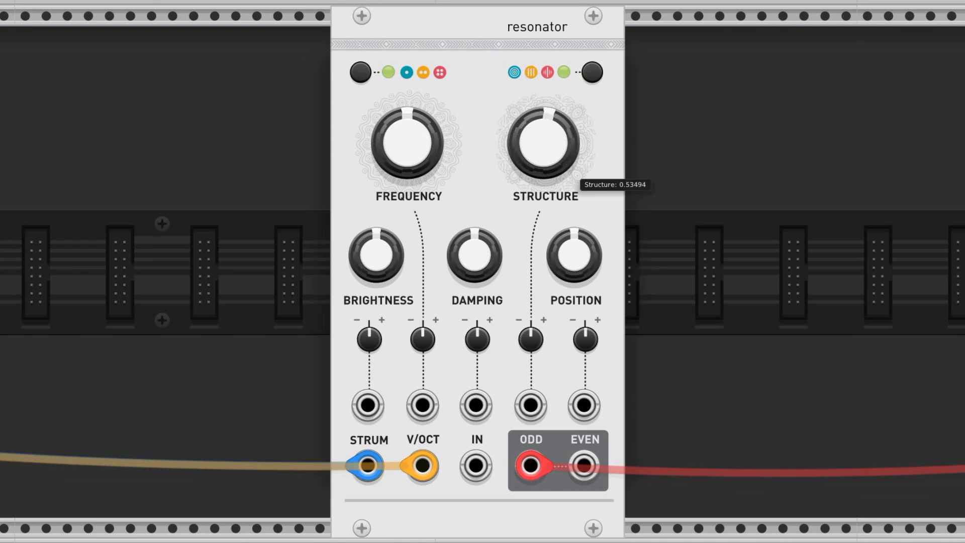
left_click_drag(378, 255, 388, 246)
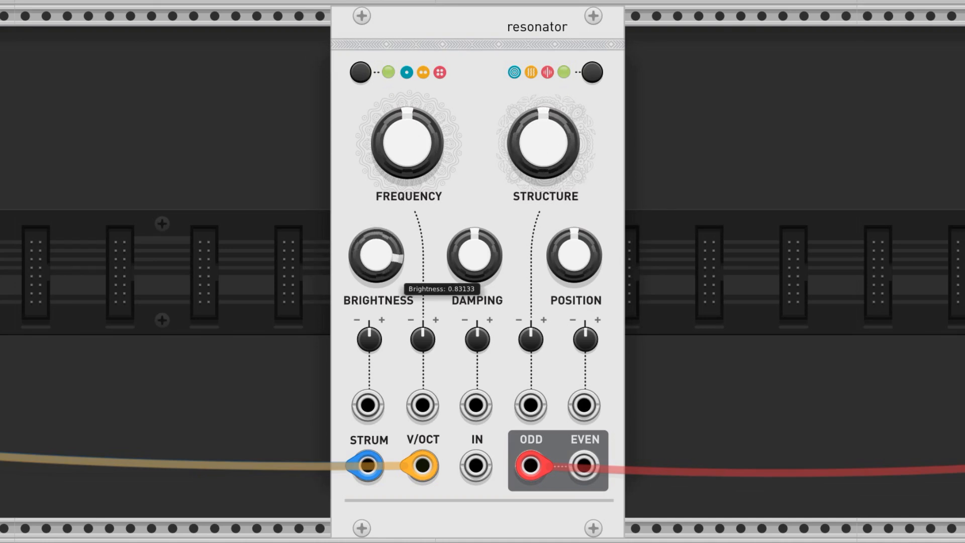
Step: Sweep brightness from 0.59 down to about 0.30, then damping near zero and back past middle
left_click_drag(378, 255, 378, 277)
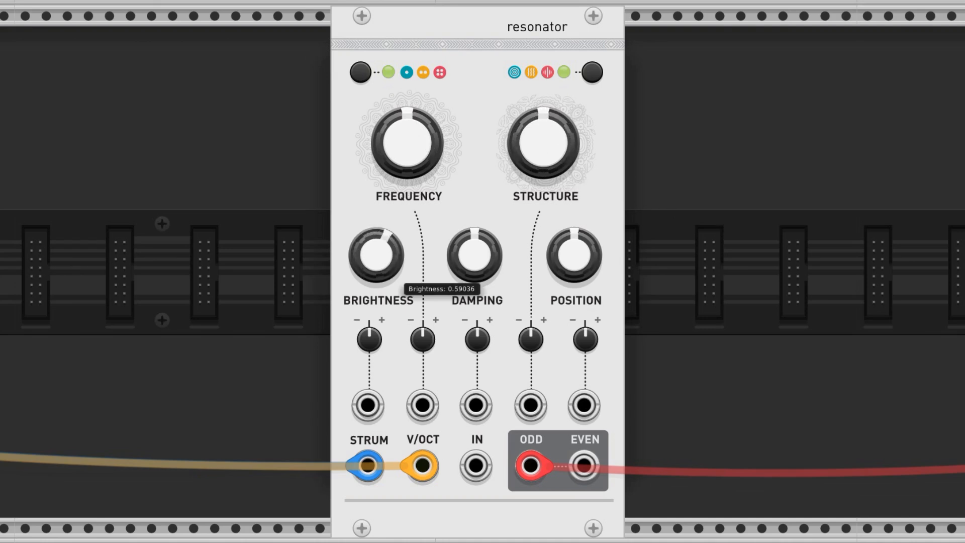
left_click_drag(379, 256, 381, 250)
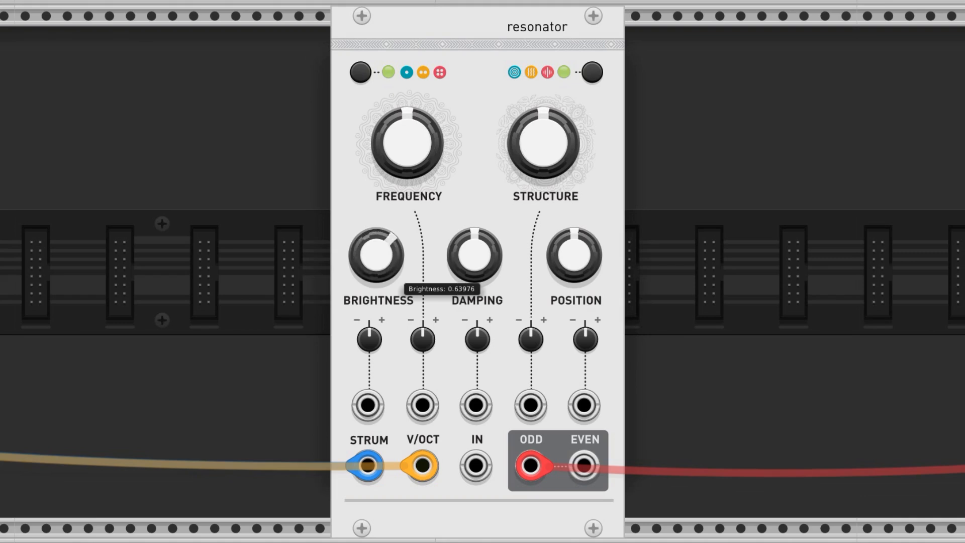
left_click_drag(378, 254, 370, 271)
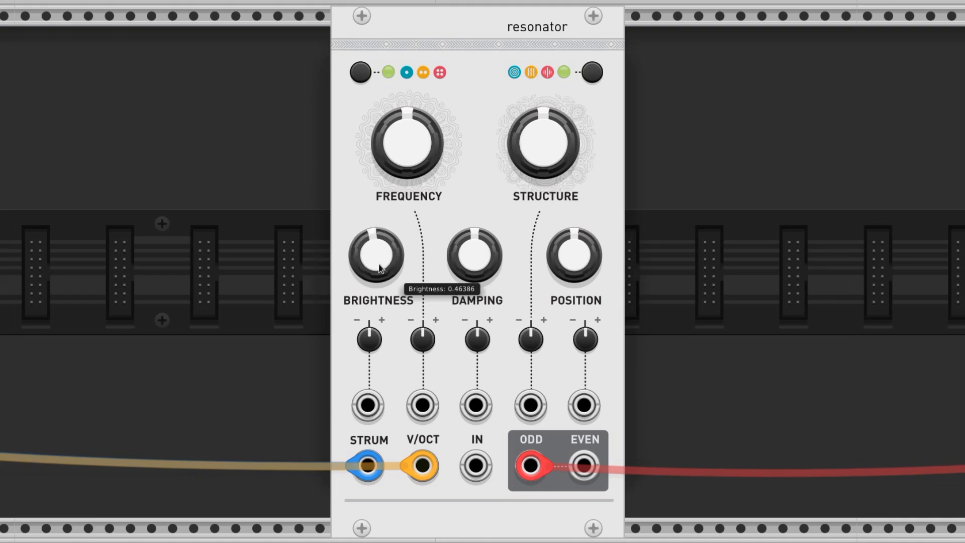
left_click_drag(378, 255, 378, 274)
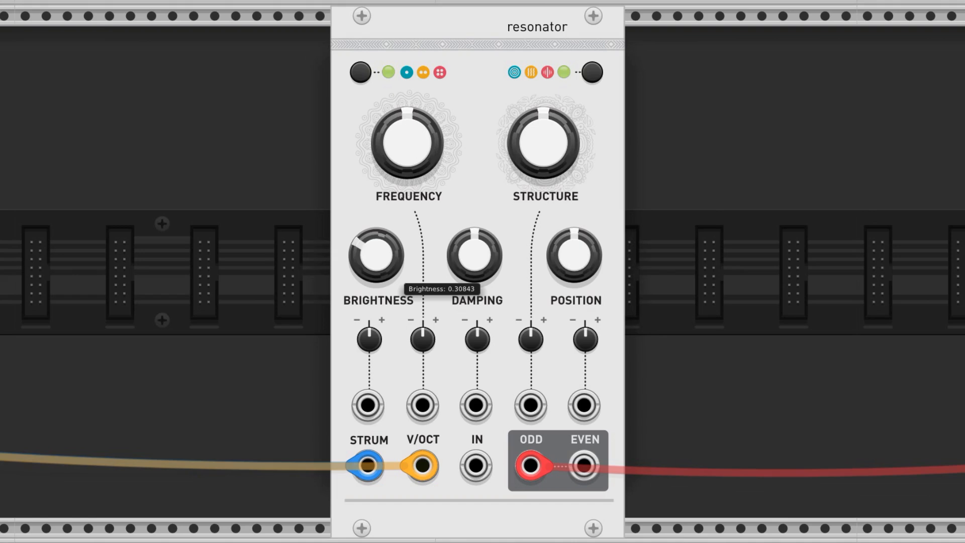
left_click_drag(379, 255, 382, 259)
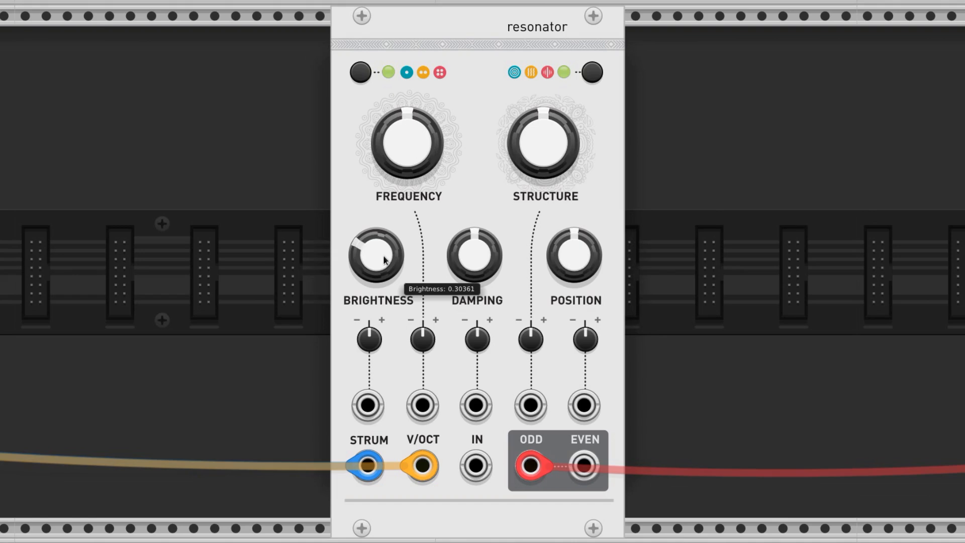
mouse_move(381, 263)
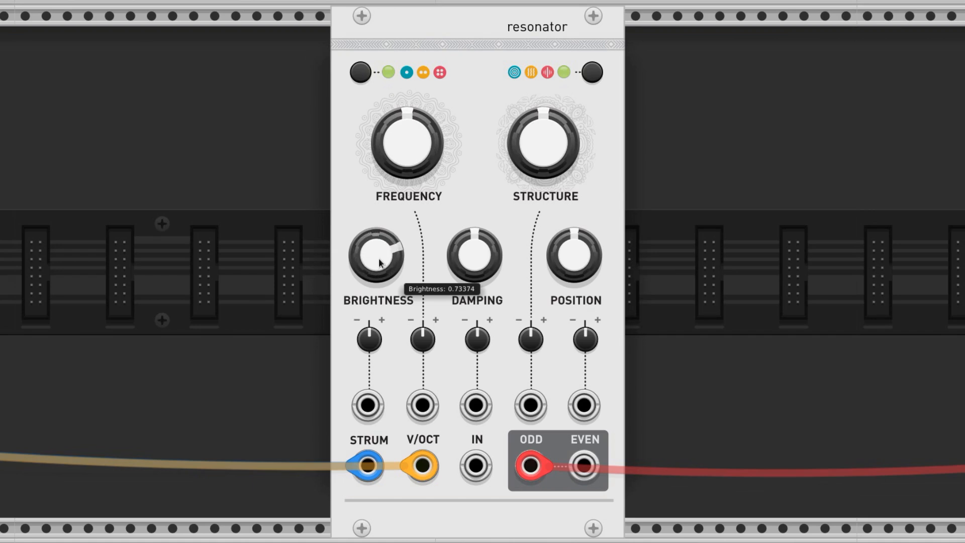
mouse_move(616, 170)
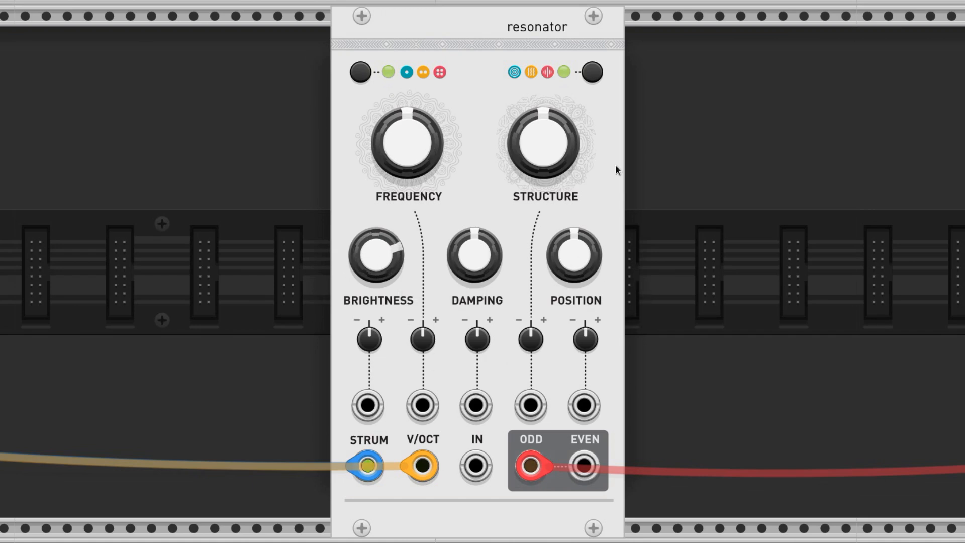
left_click_drag(475, 256, 475, 271)
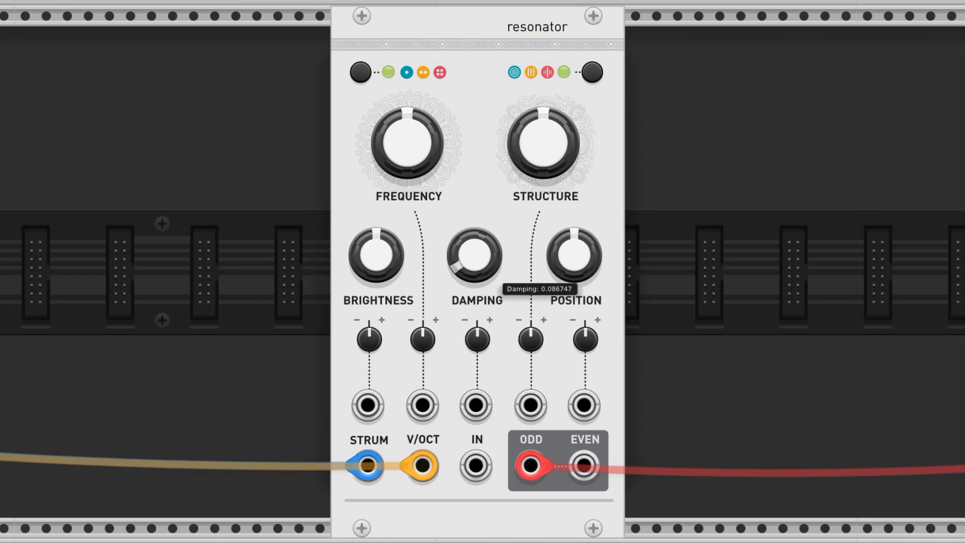
left_click_drag(476, 256, 486, 246)
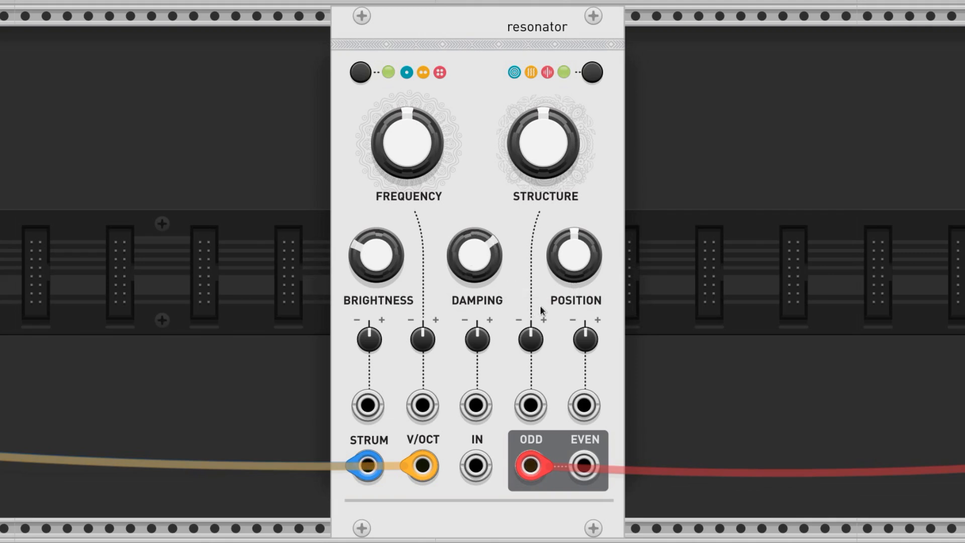
mouse_move(547, 311)
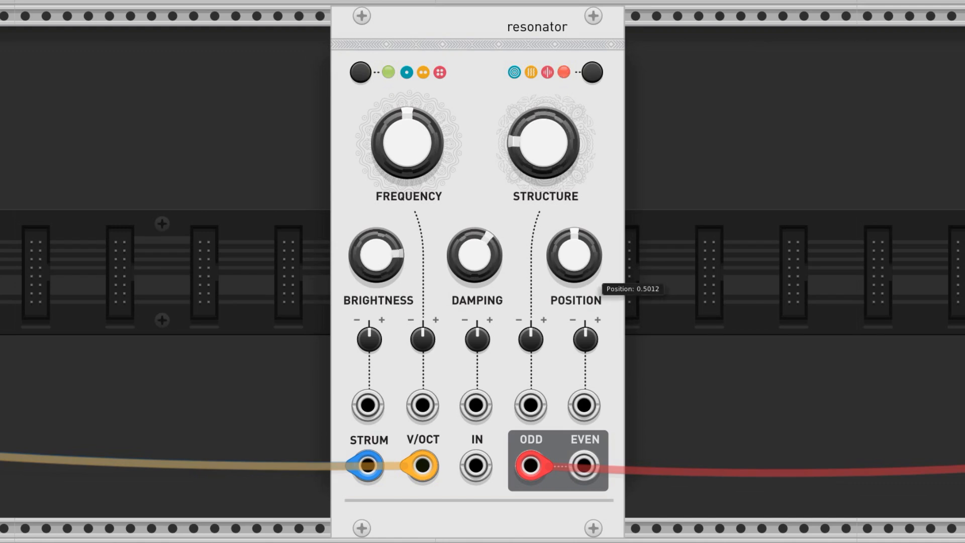
Step: Push the POSITION knob up to about 0.93, then return it to 0.5
left_click_drag(574, 257, 573, 234)
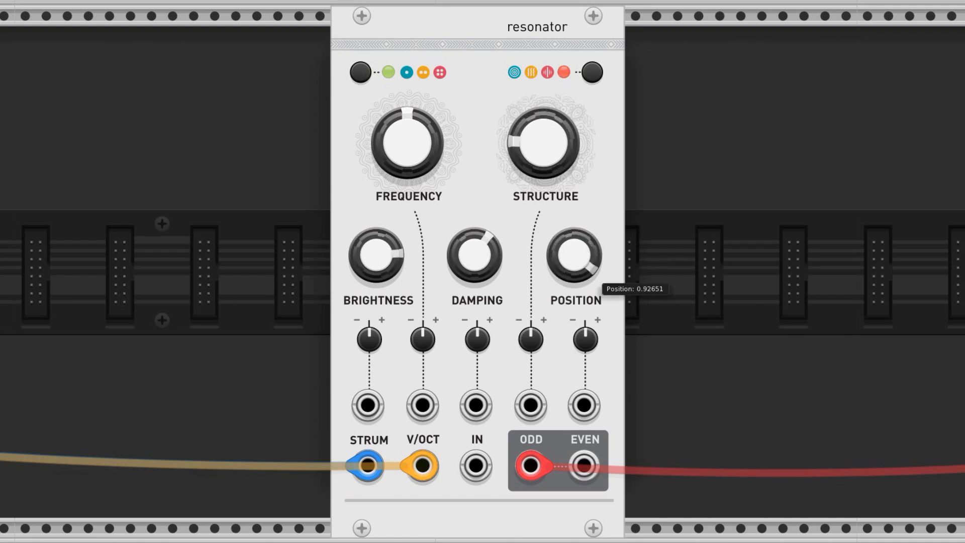
left_click_drag(574, 256, 579, 249)
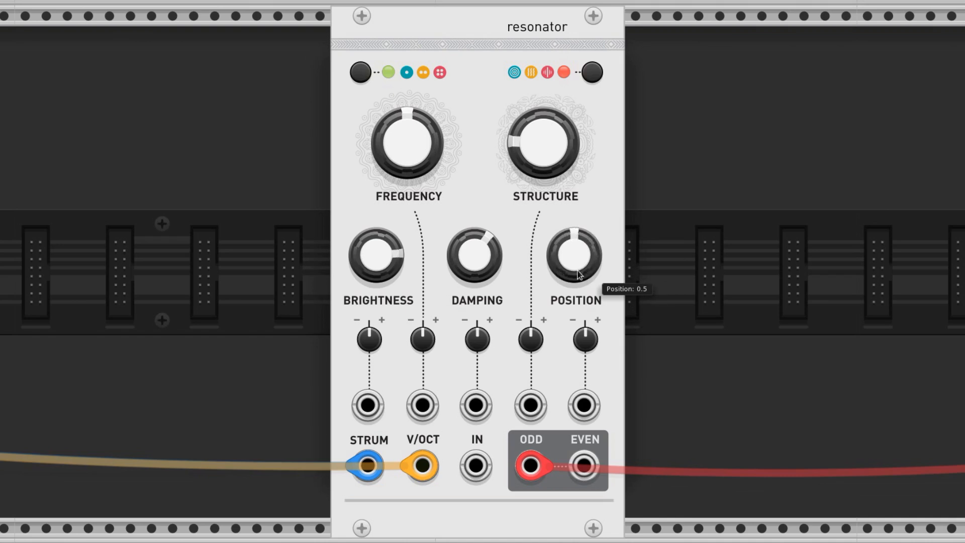
mouse_move(763, 257)
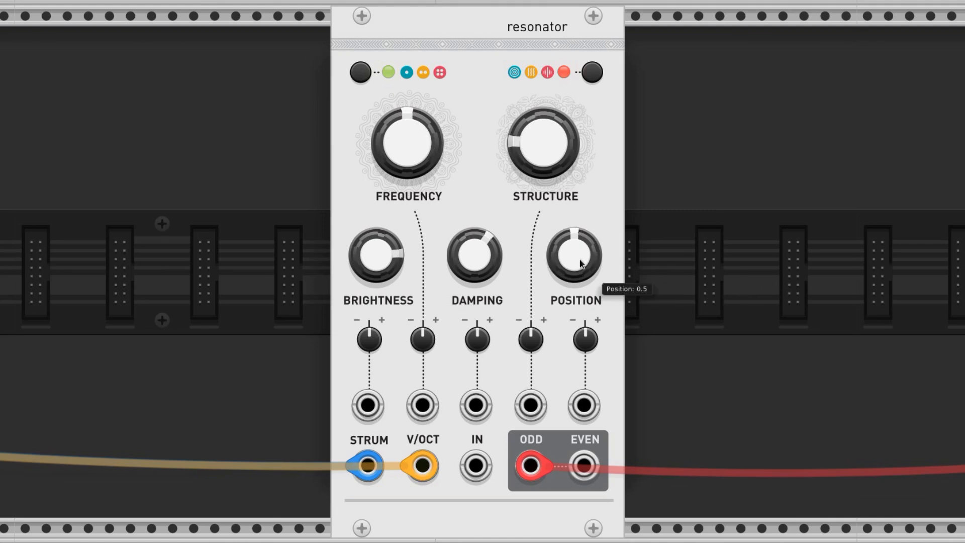
mouse_move(826, 277)
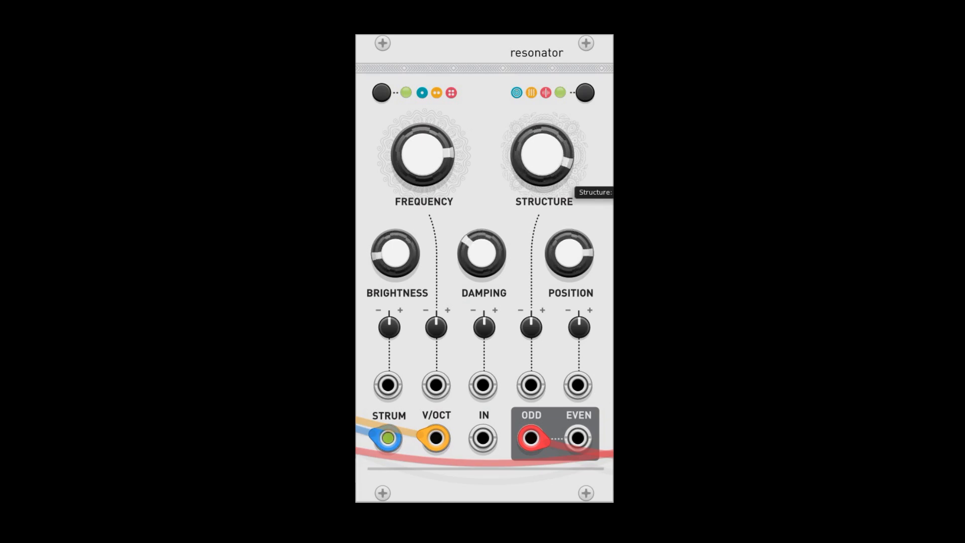
mouse_move(566, 264)
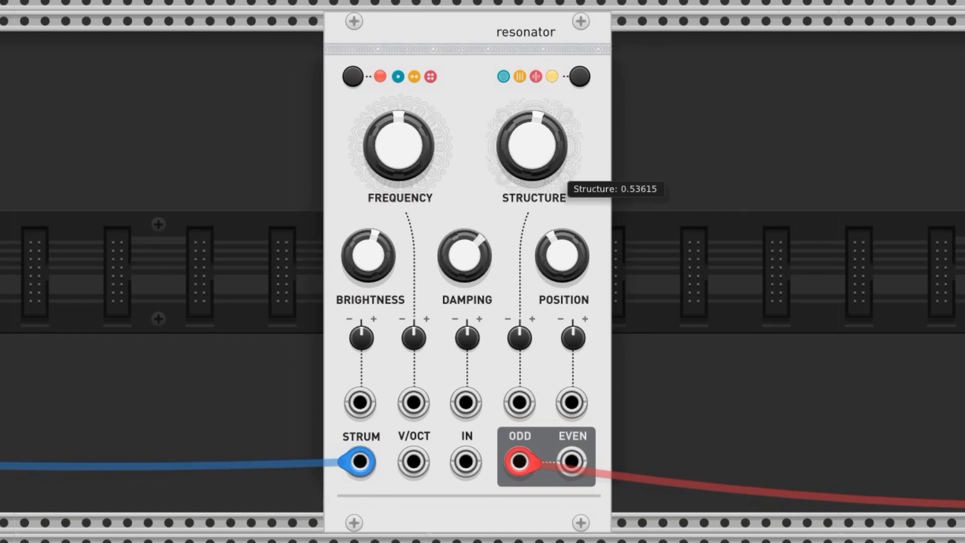
Step: Lower the resonator's structure to about 0.42
left_click_drag(534, 145, 529, 166)
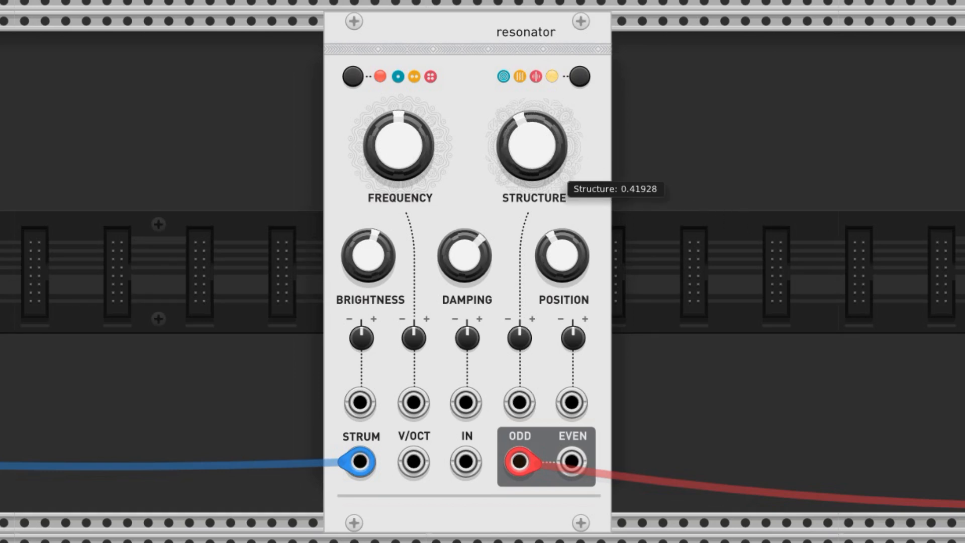
mouse_move(875, 193)
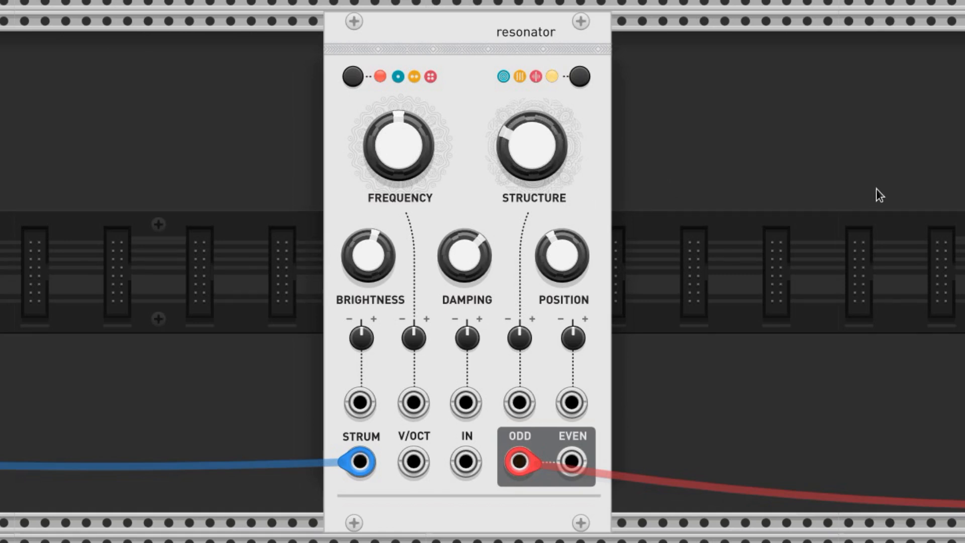
mouse_move(905, 201)
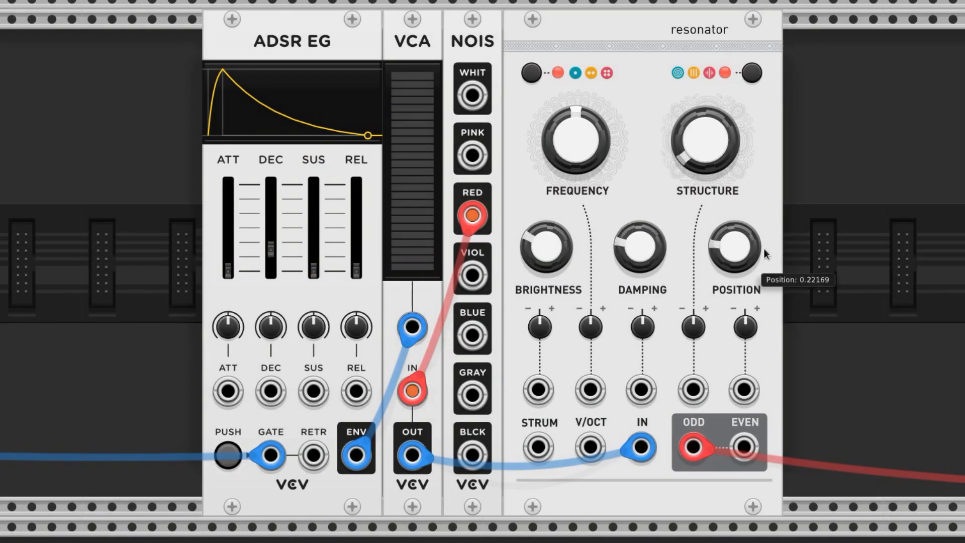
mouse_move(705, 225)
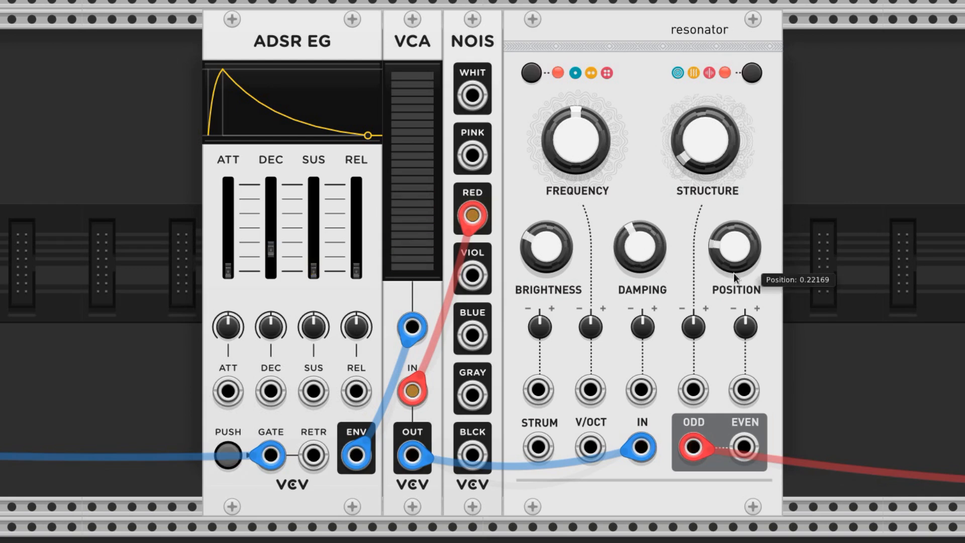
Step: Turn the resonator's POSITION knob to about 0.22
left_click_drag(735, 249, 745, 222)
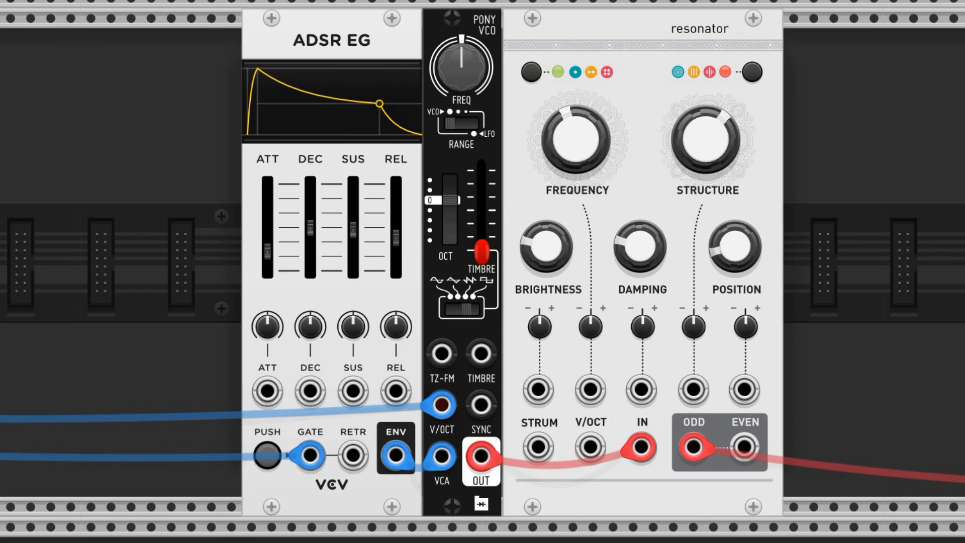
Step: Step twice through the resonator models using the model button
left_click(753, 72)
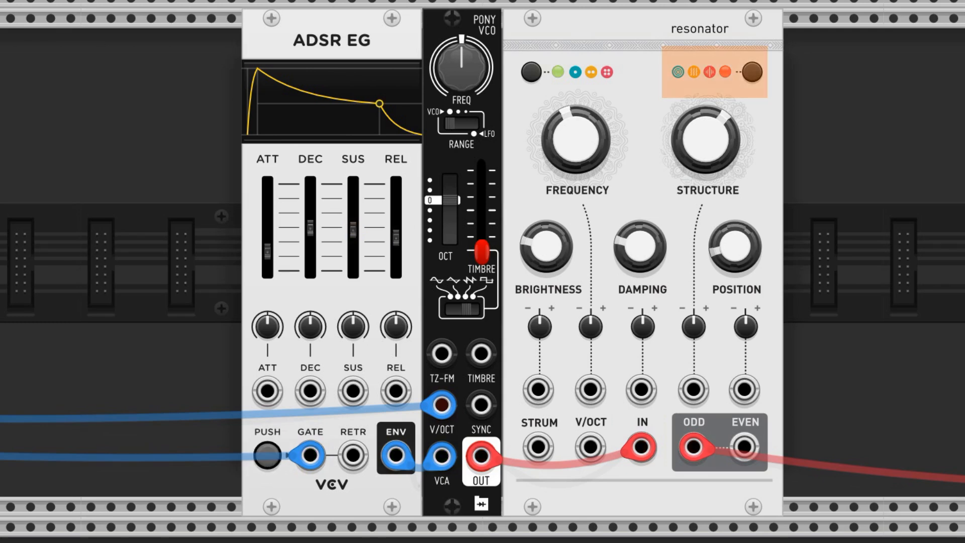
left_click(753, 74)
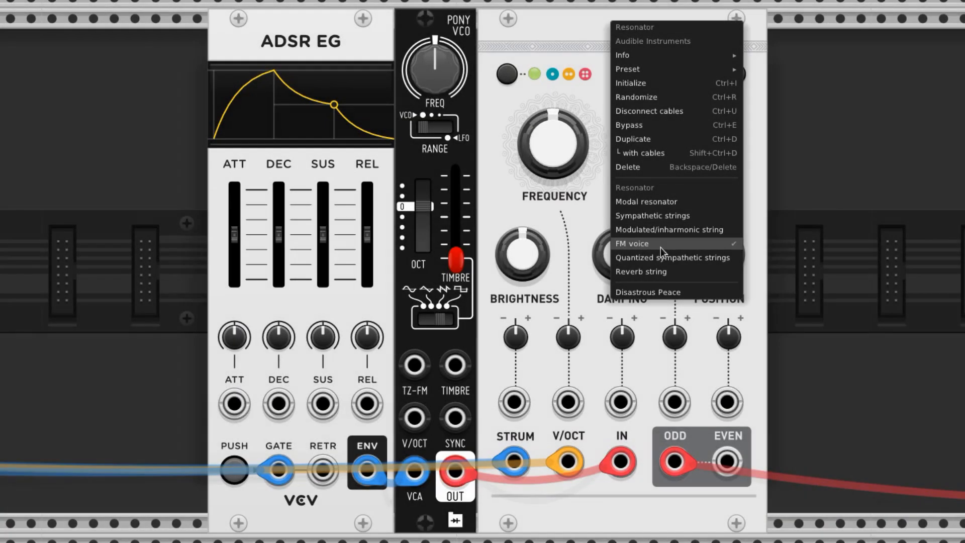
Step: Choose a different resonator model from the module's context menu
left_click(631, 243)
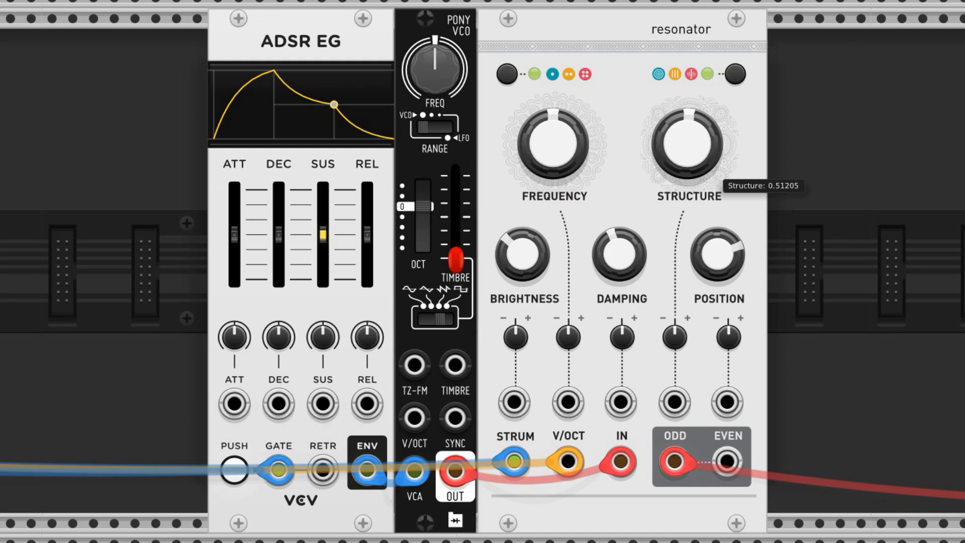
mouse_move(628, 201)
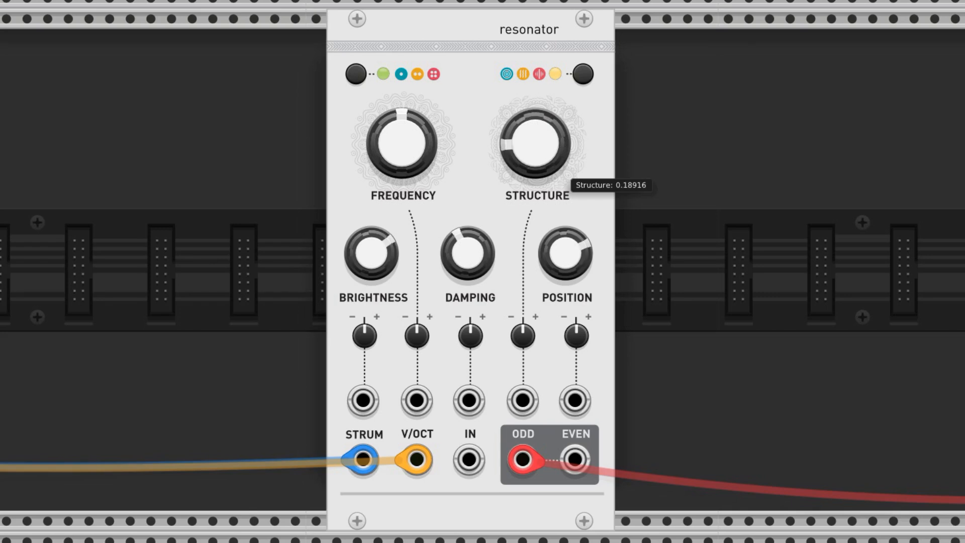
Step: Drag STRUCTURE down to about 0.19, then up to about 0.42
left_click_drag(534, 145, 542, 129)
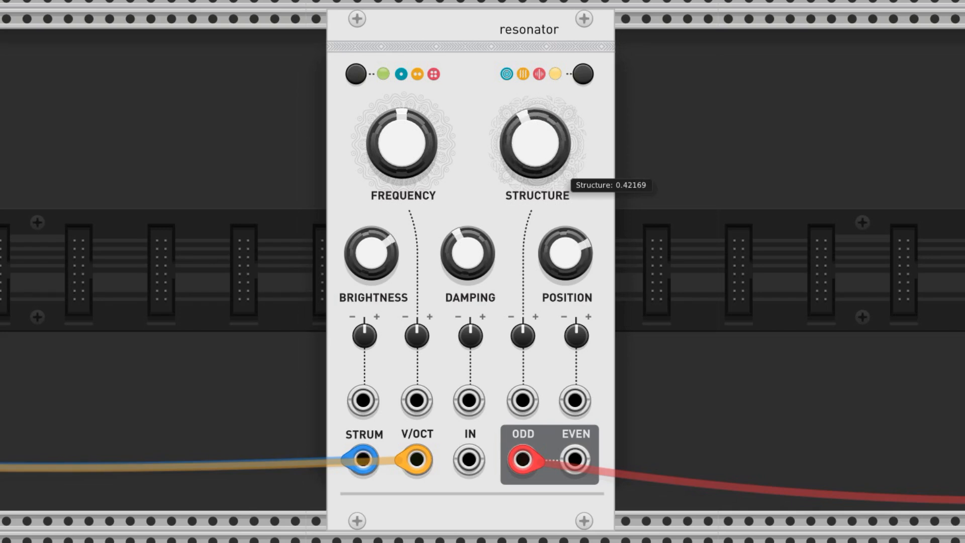
left_click_drag(533, 145, 533, 99)
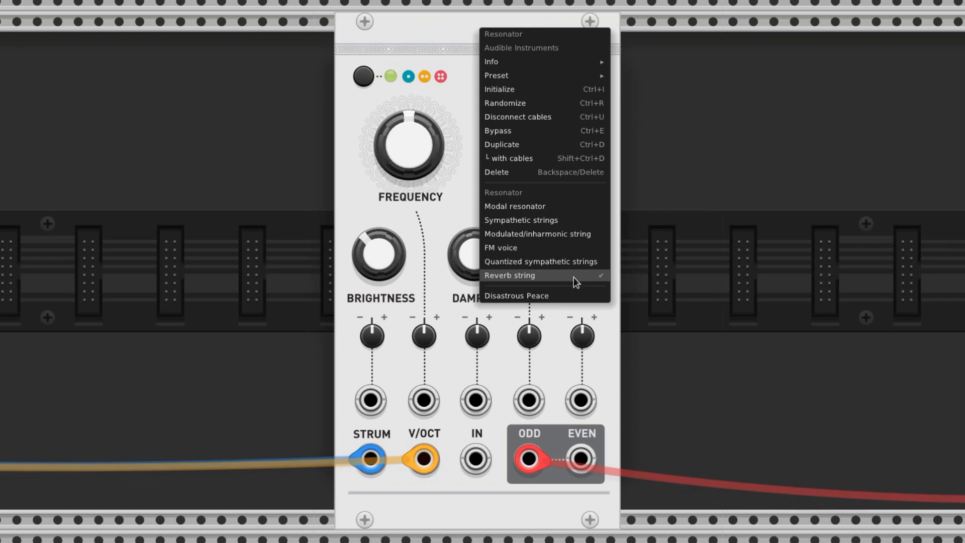
Step: Select Reverb string, then set Position 0.51, Brightness 0.43 and Structure 0.21
left_click(510, 275)
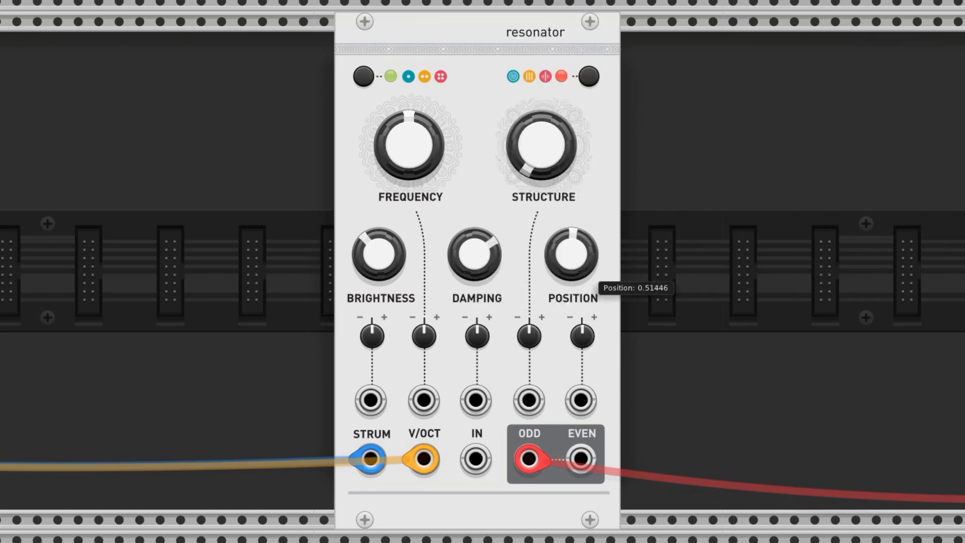
left_click_drag(571, 253, 572, 283)
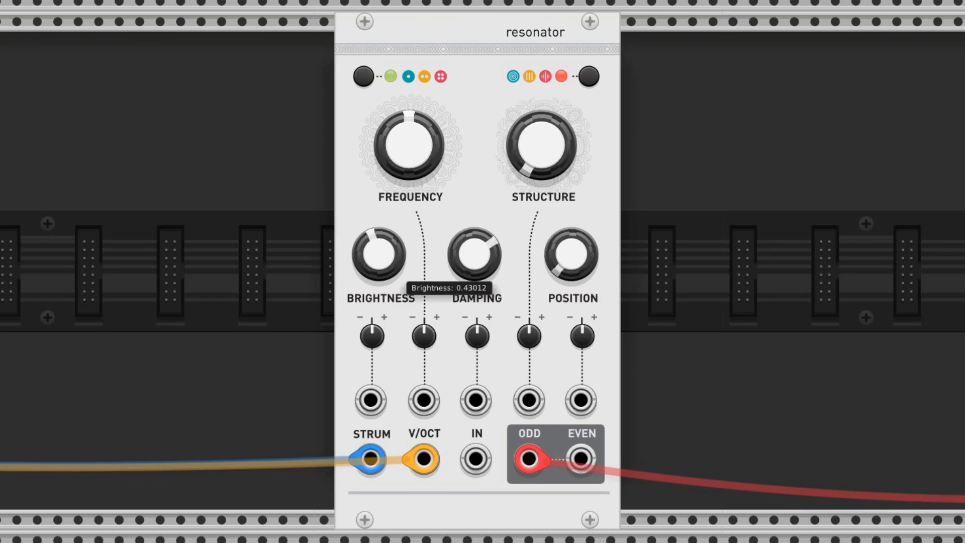
left_click_drag(380, 253, 380, 228)
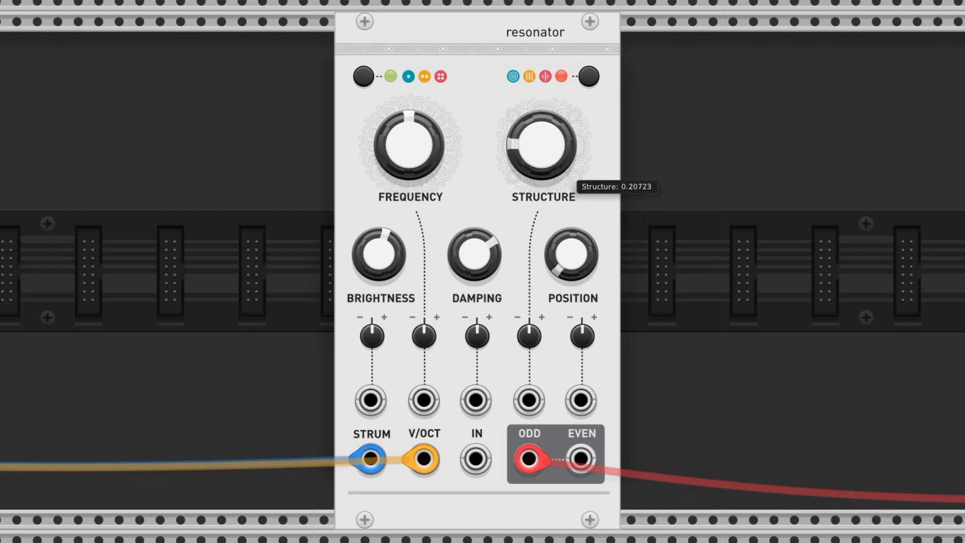
left_click_drag(540, 146, 554, 187)
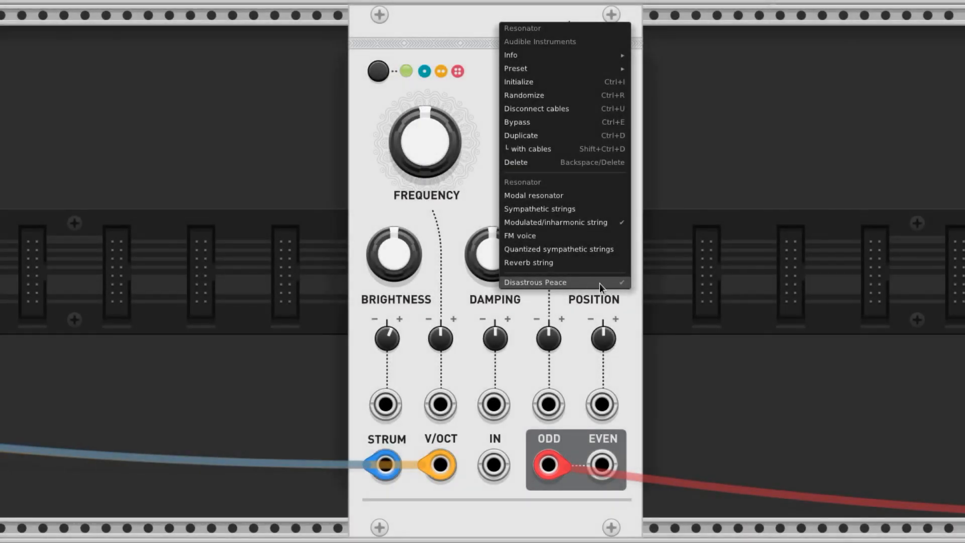
Step: Enable the Disastrous Peace effects, then push Position to maximum and down to about 0.09
left_click(536, 282)
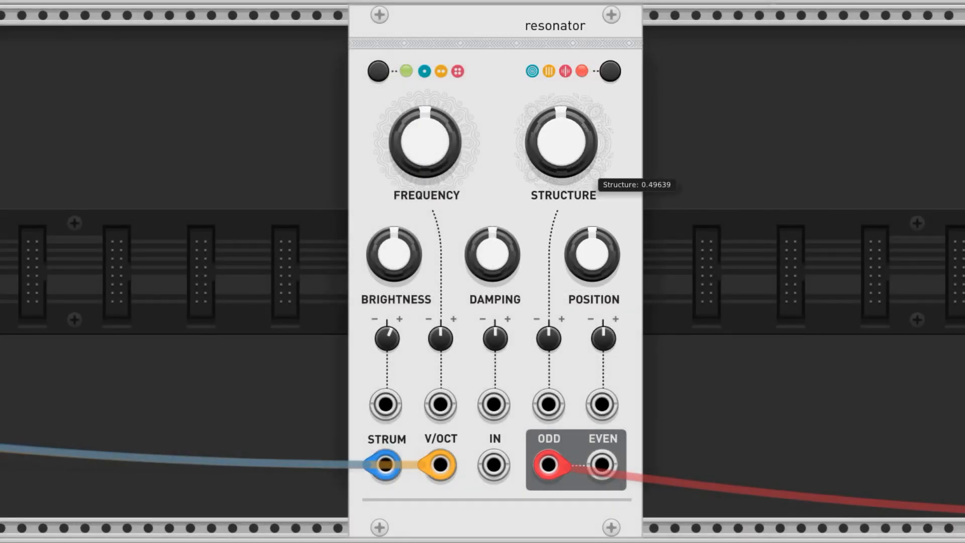
mouse_move(610, 74)
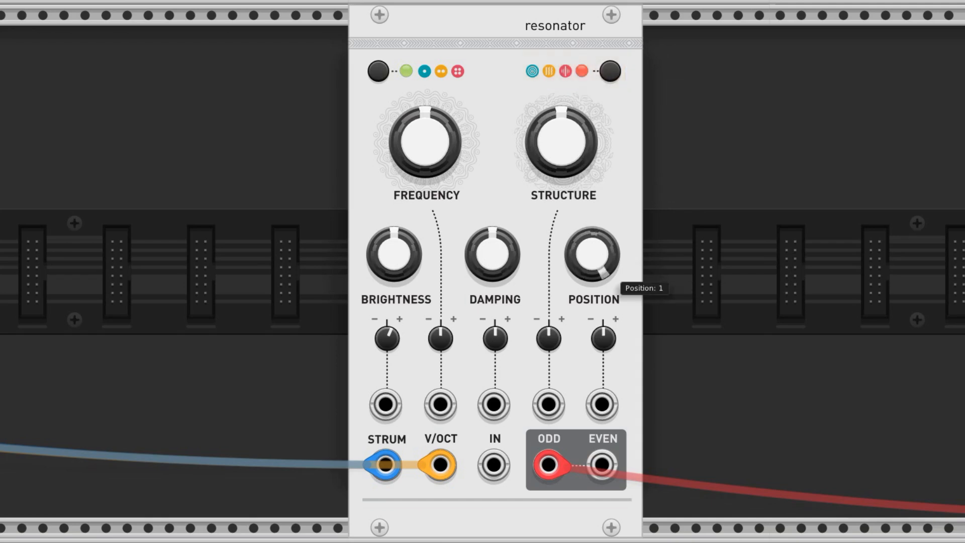
left_click_drag(592, 255, 593, 277)
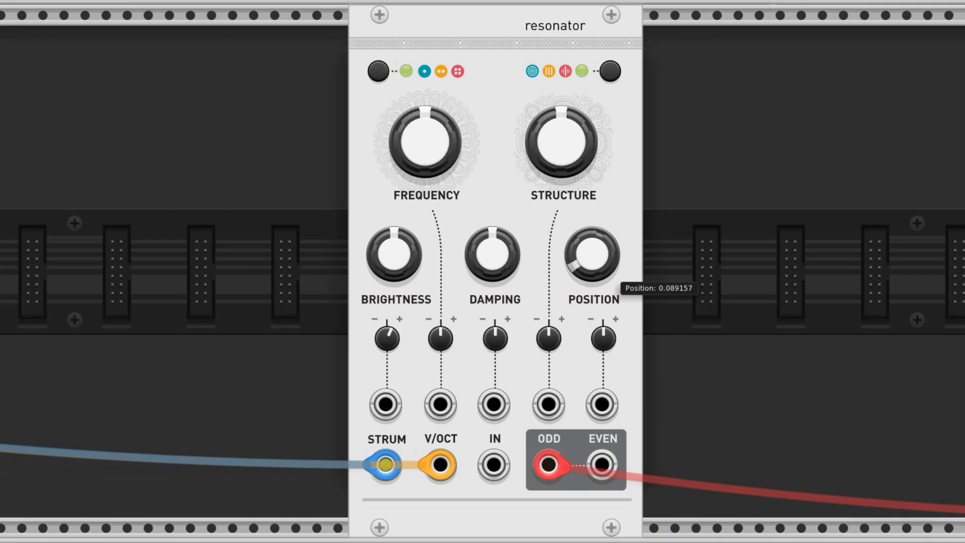
left_click_drag(593, 256, 606, 243)
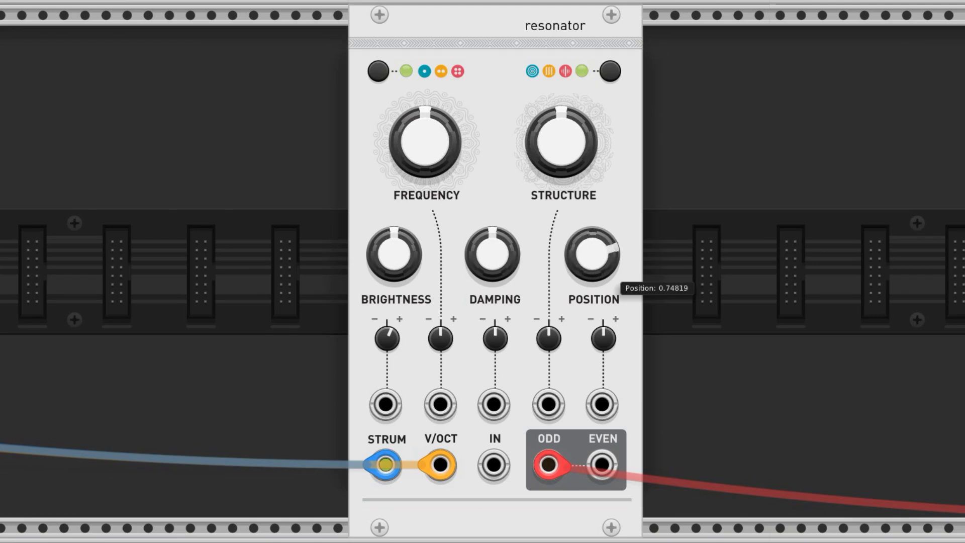
Step: Sweep Position repeatedly between 0 and 1, finishing around 0.95
left_click_drag(591, 255, 601, 246)
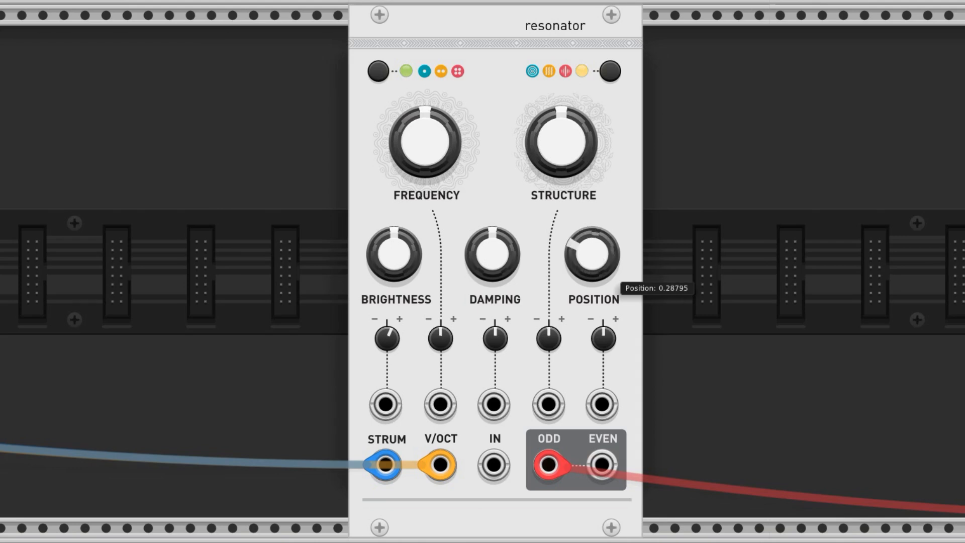
left_click_drag(593, 254, 606, 241)
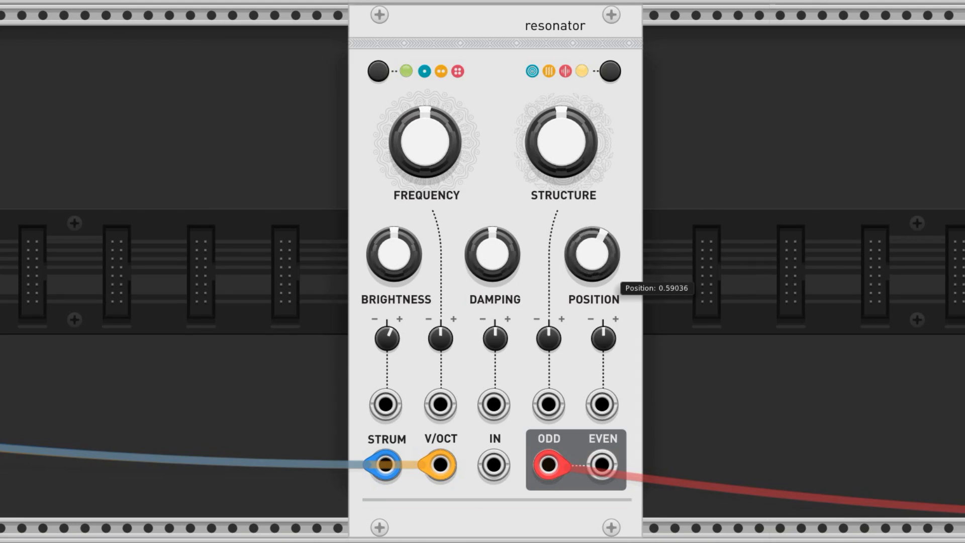
left_click_drag(593, 254, 592, 234)
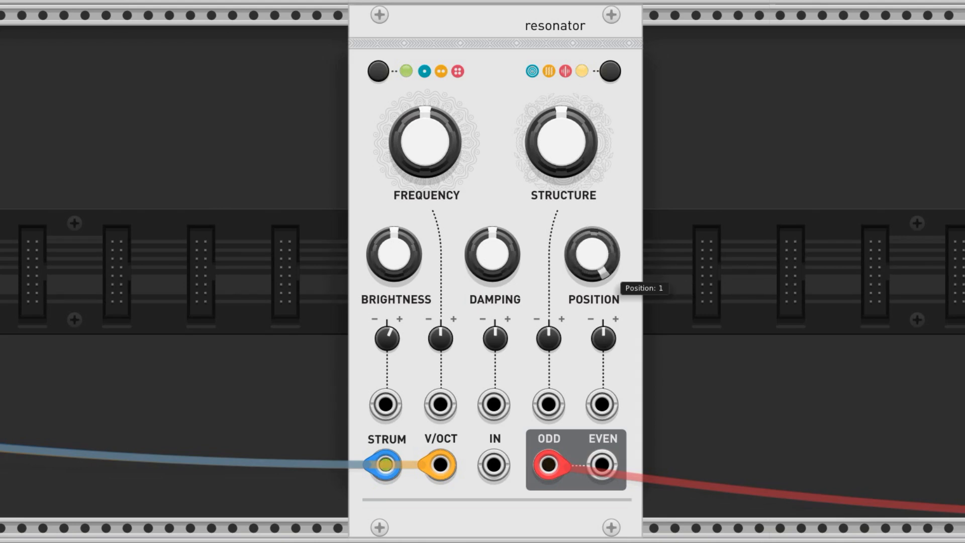
left_click_drag(592, 255, 593, 277)
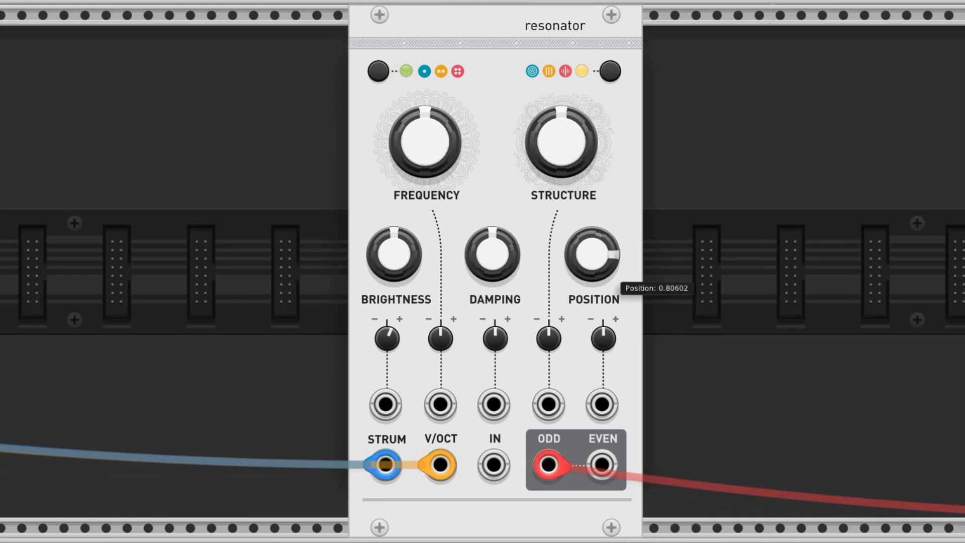
left_click_drag(592, 256, 595, 265)
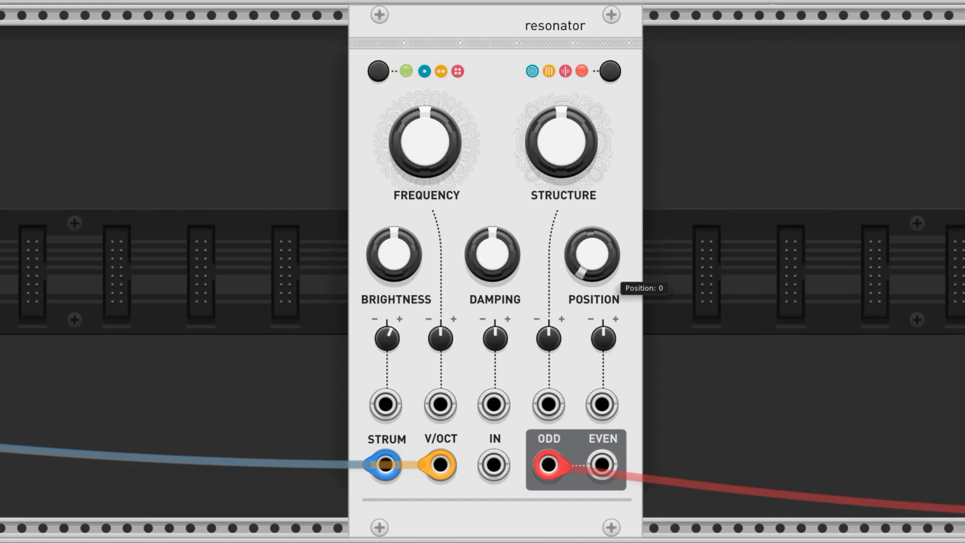
left_click_drag(592, 255, 600, 250)
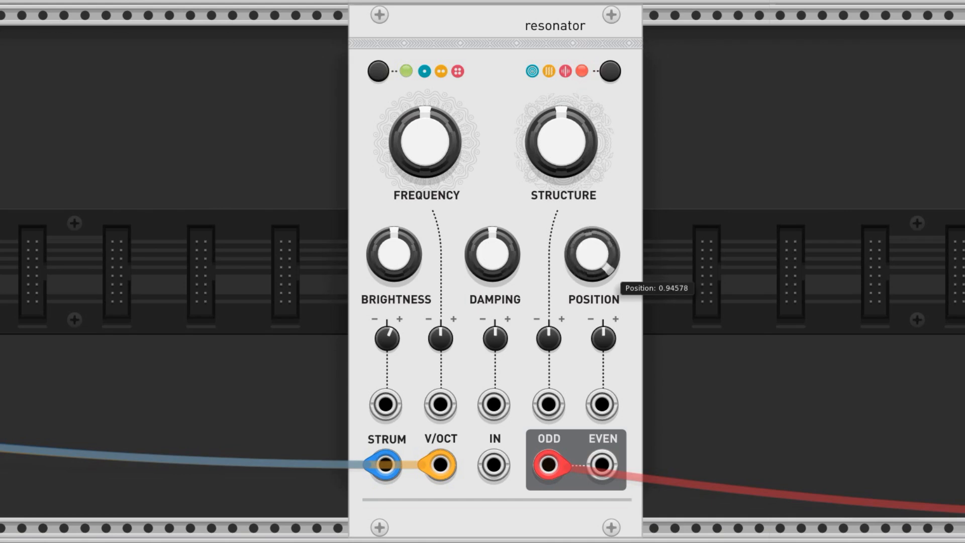
left_click_drag(592, 255, 598, 265)
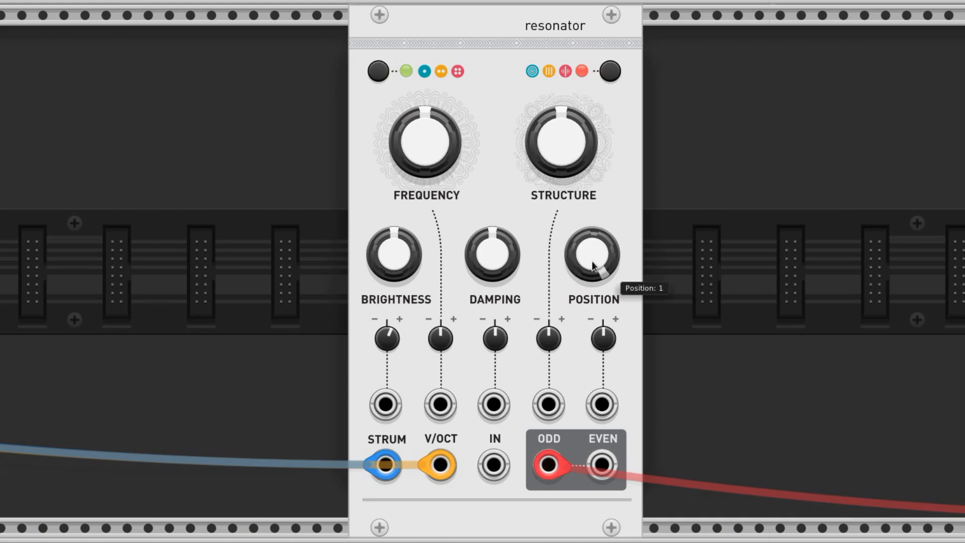